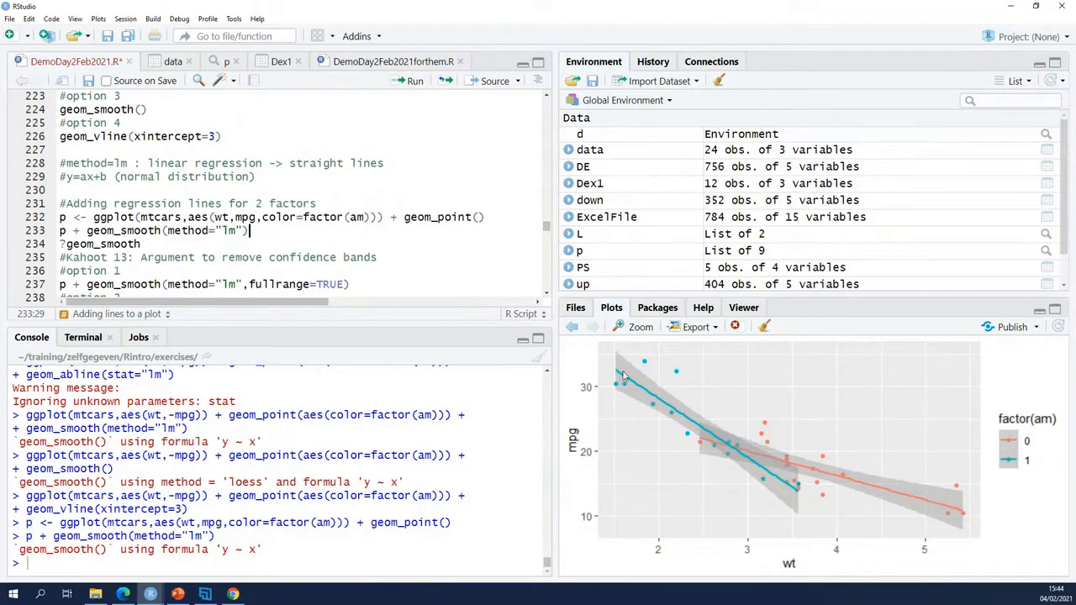
pyautogui.moveTo(906, 488)
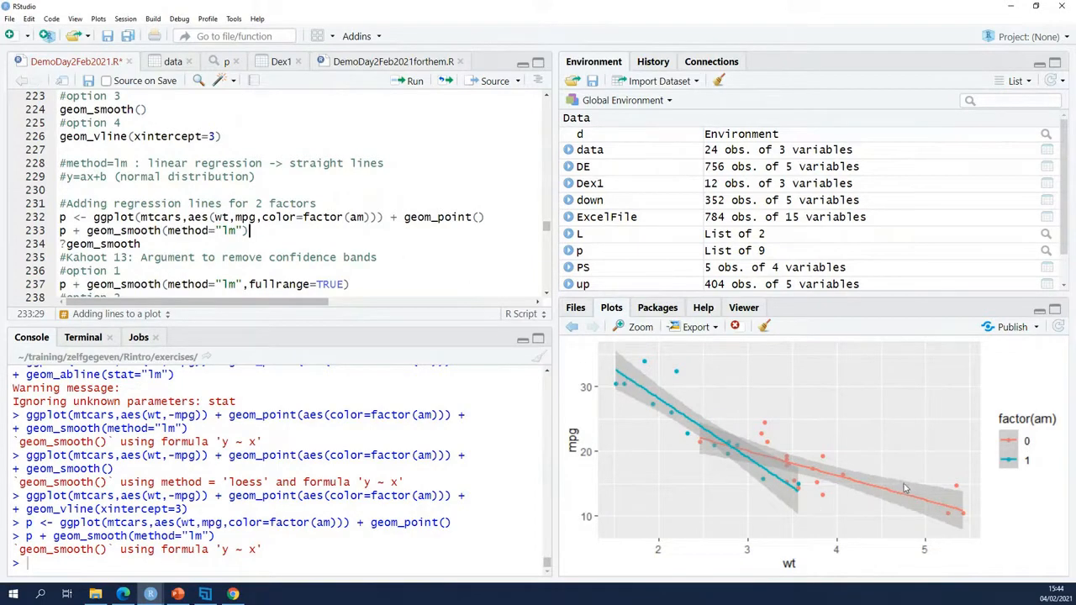
pyautogui.click(263, 217)
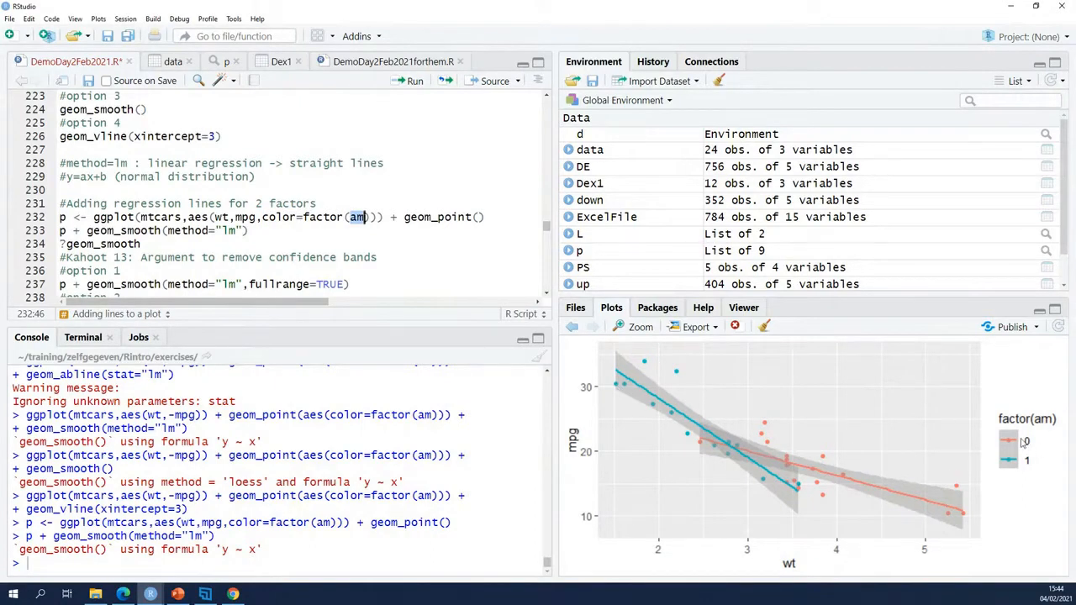
pyautogui.moveTo(1018, 469)
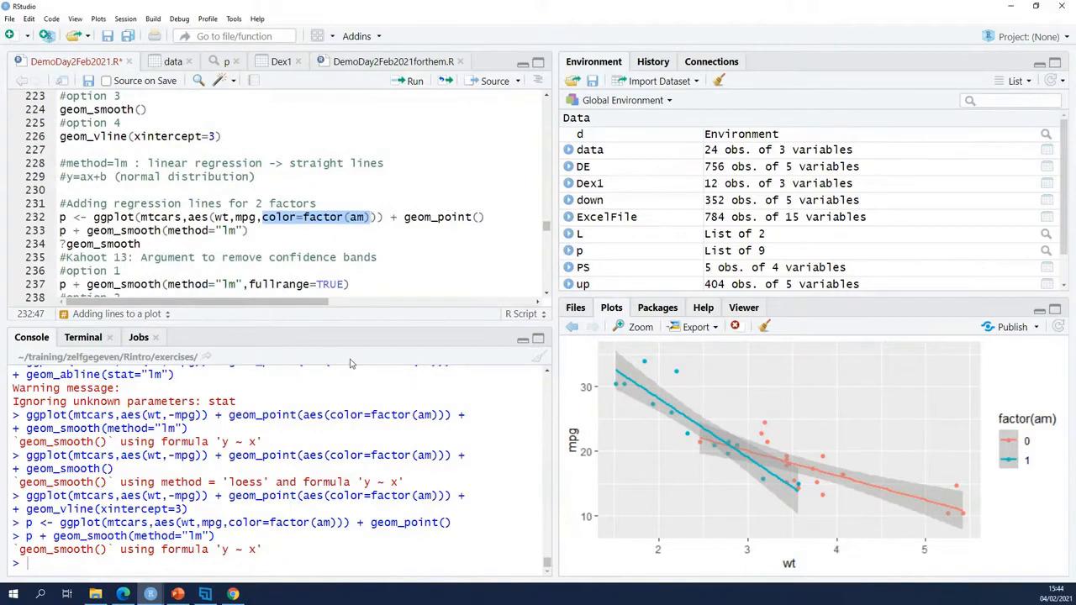
pyautogui.moveTo(705, 446)
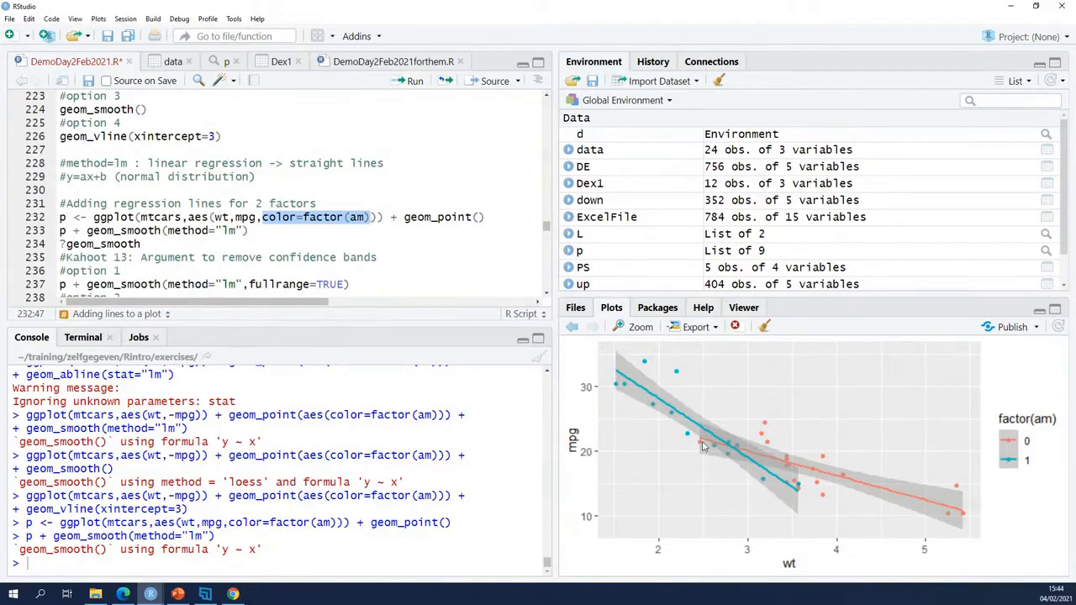
pyautogui.moveTo(942, 506)
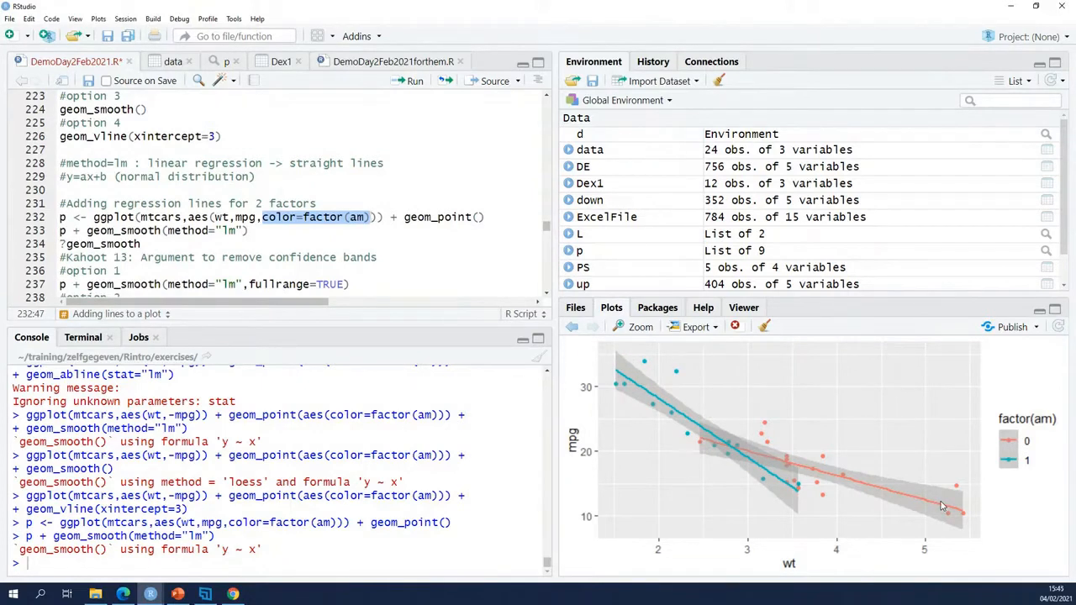
pyautogui.moveTo(938, 467)
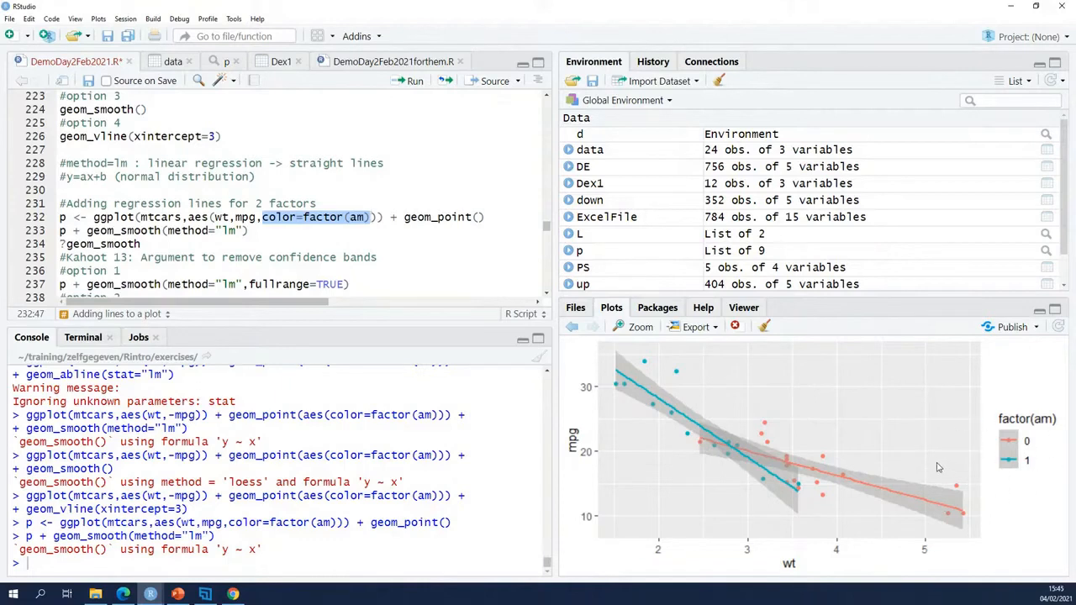
pyautogui.moveTo(336, 218)
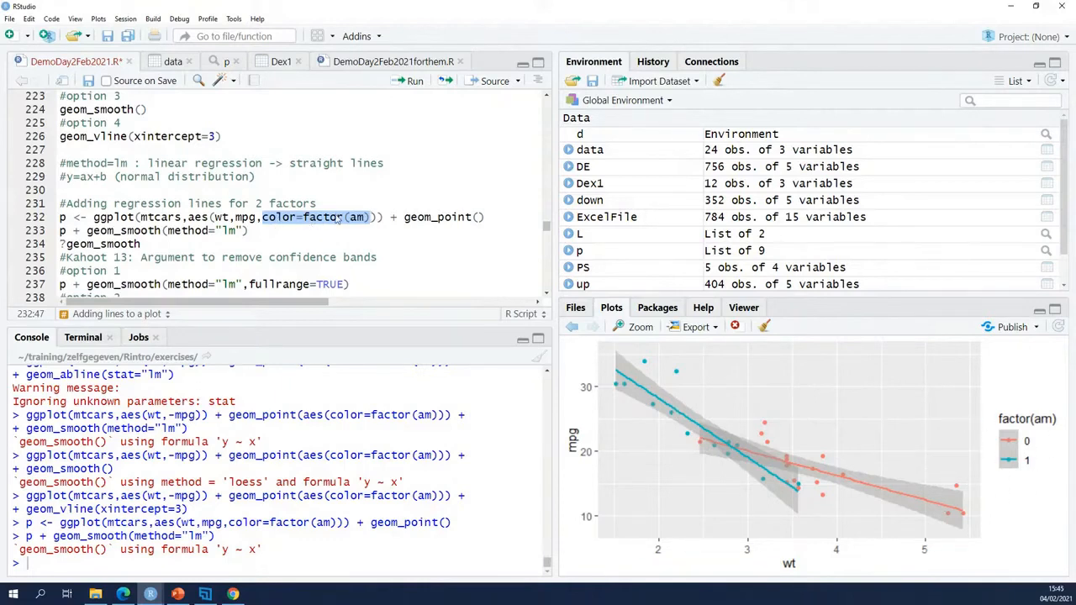
pyautogui.moveTo(324, 217)
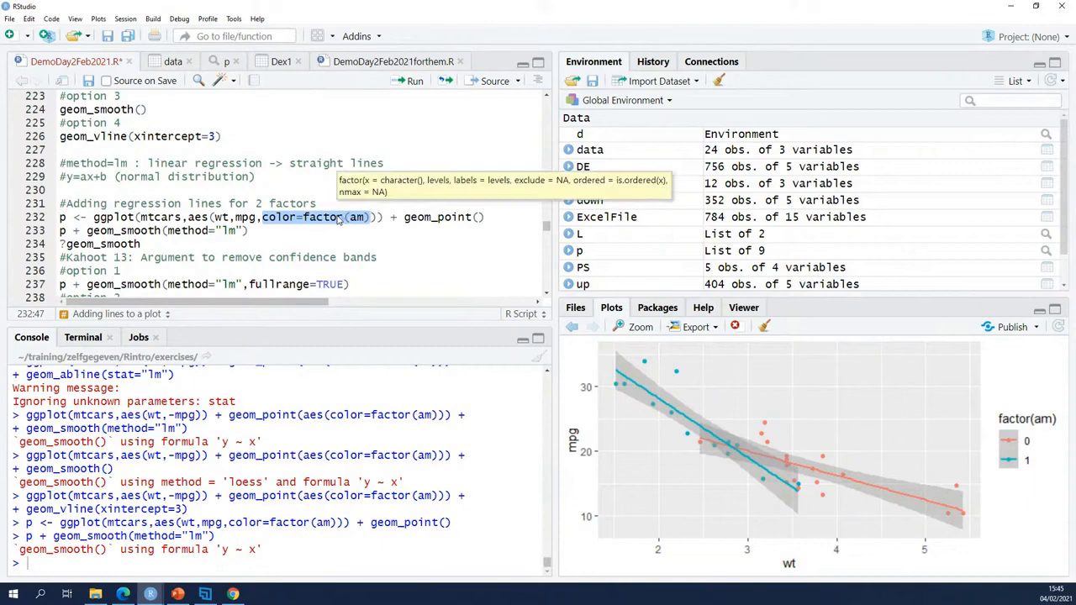